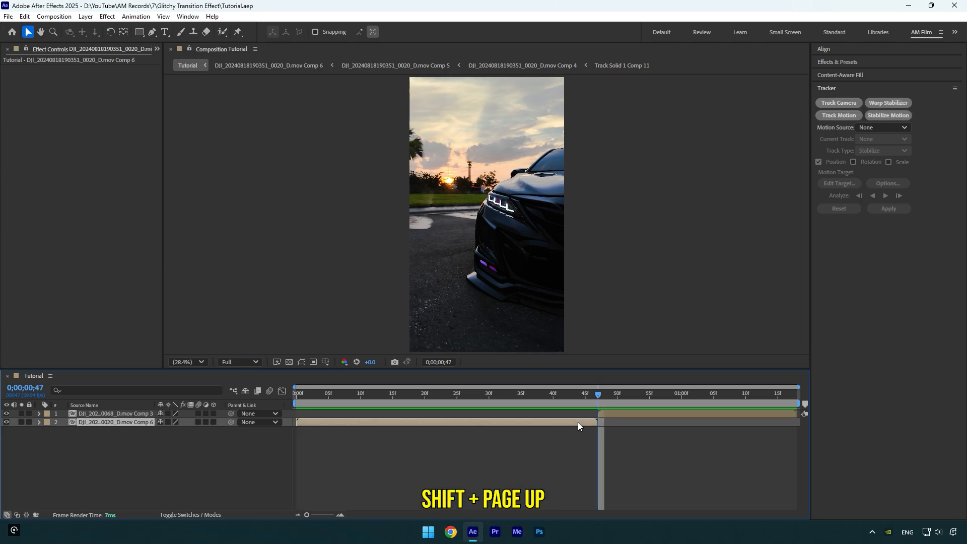
Step: Step back ten frames and duplicate the Comp 6 car clip layer
key(ctrl+d)
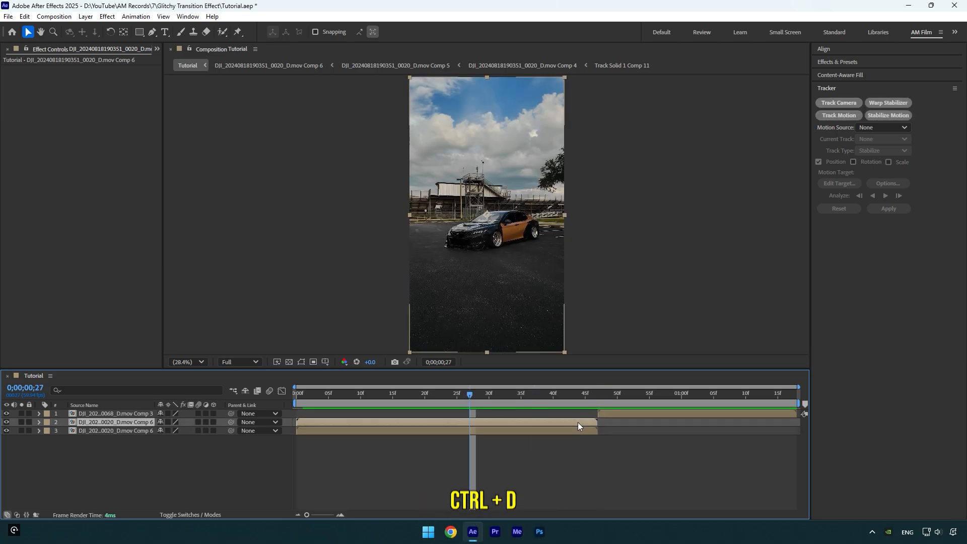
key(ctrl+d)
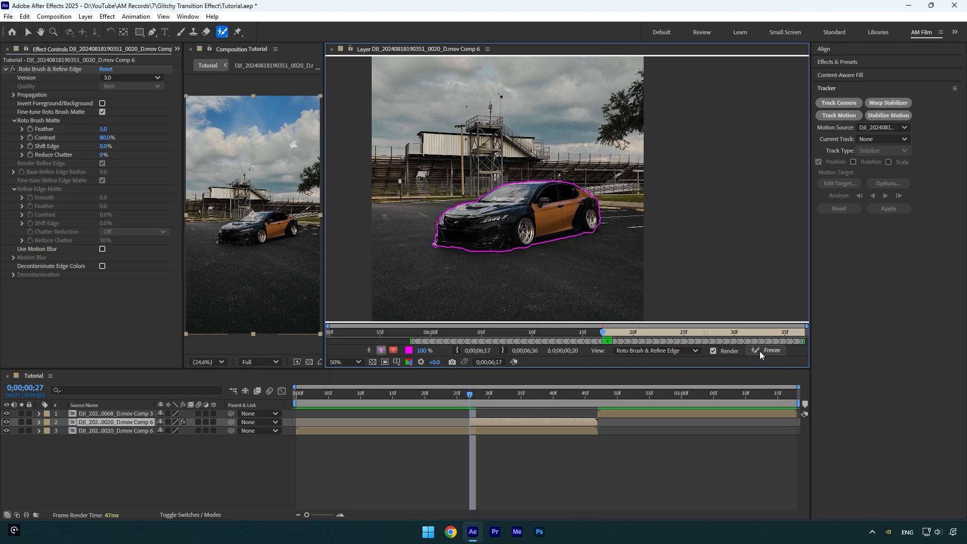
Step: Freeze the Roto Brush matte around the black-and-orange car
click(771, 351)
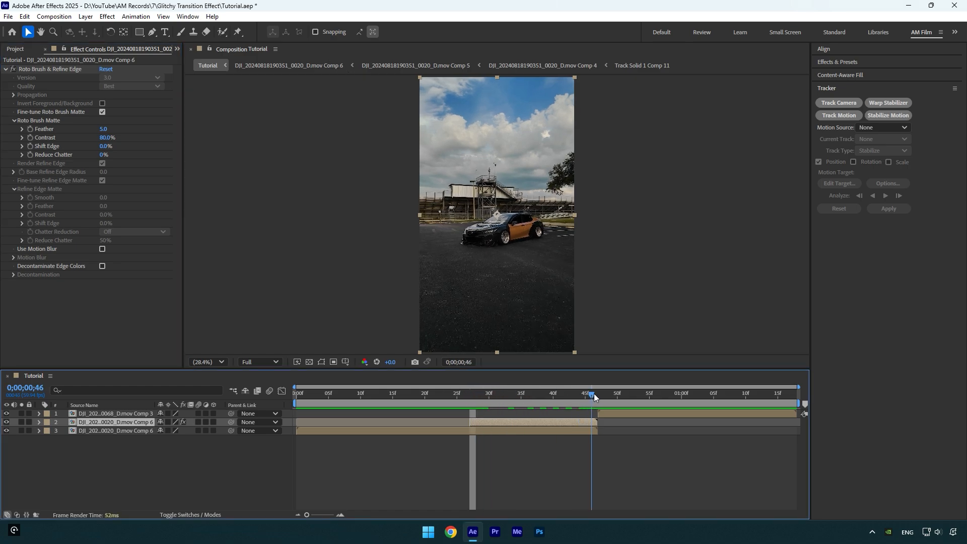
Step: Advance to frame 47 of the Comp 3 clip and duplicate it
key(shift+pagedown)
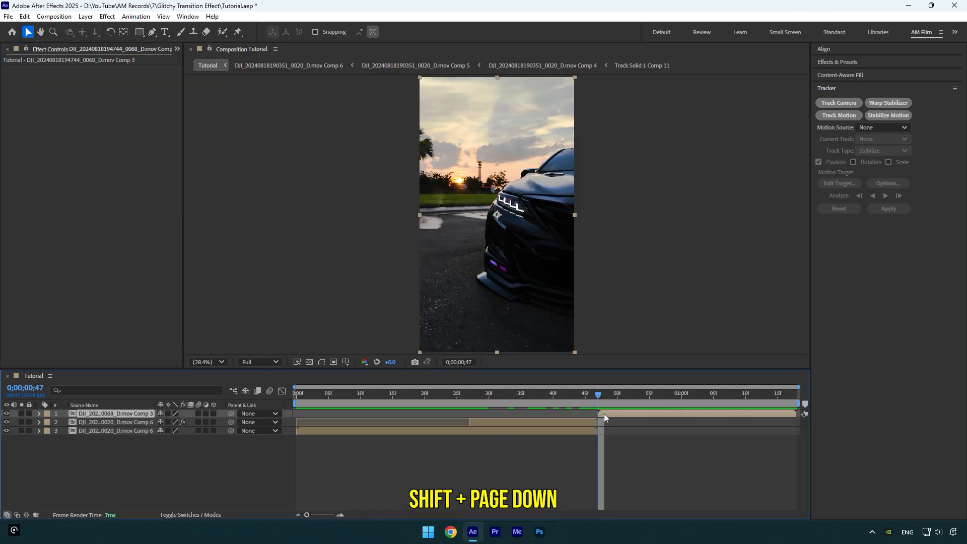
key(shift+pagedown)
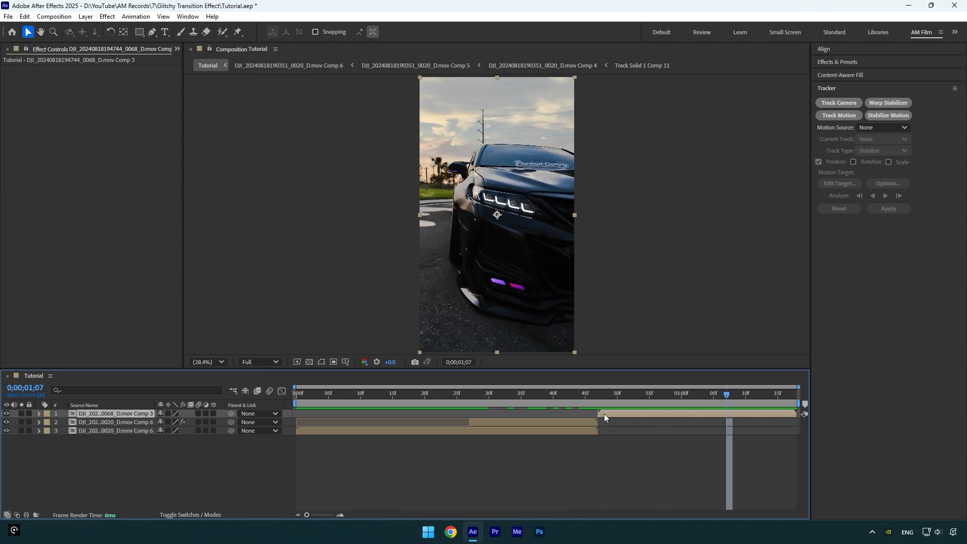
key(ctrl+d)
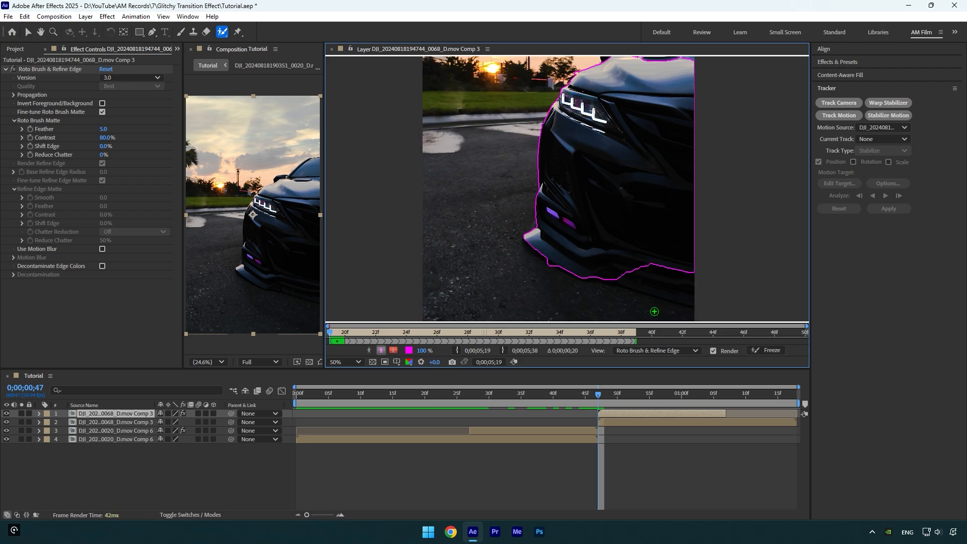
Step: Zoom out to check the black-car matte, then return to the Tutorial composition
click(344, 361)
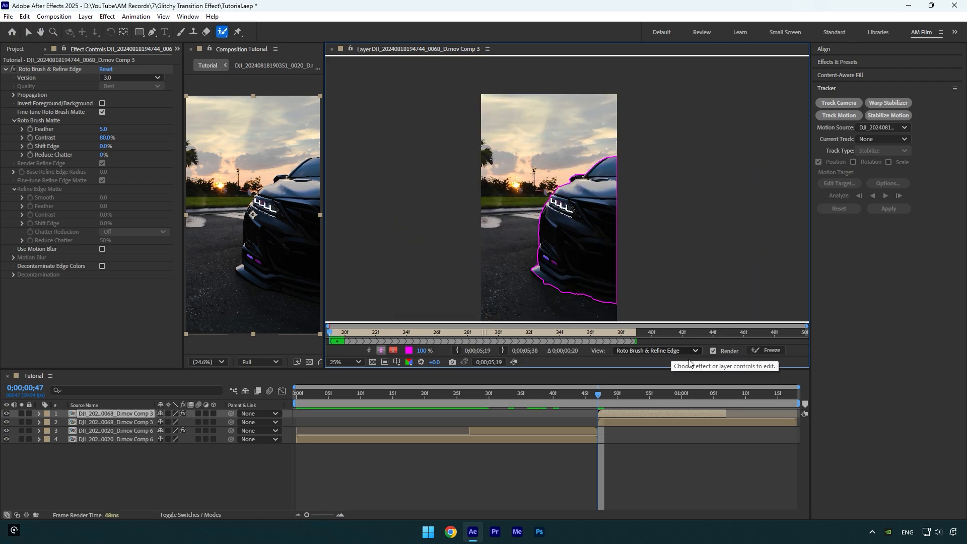
click(770, 351)
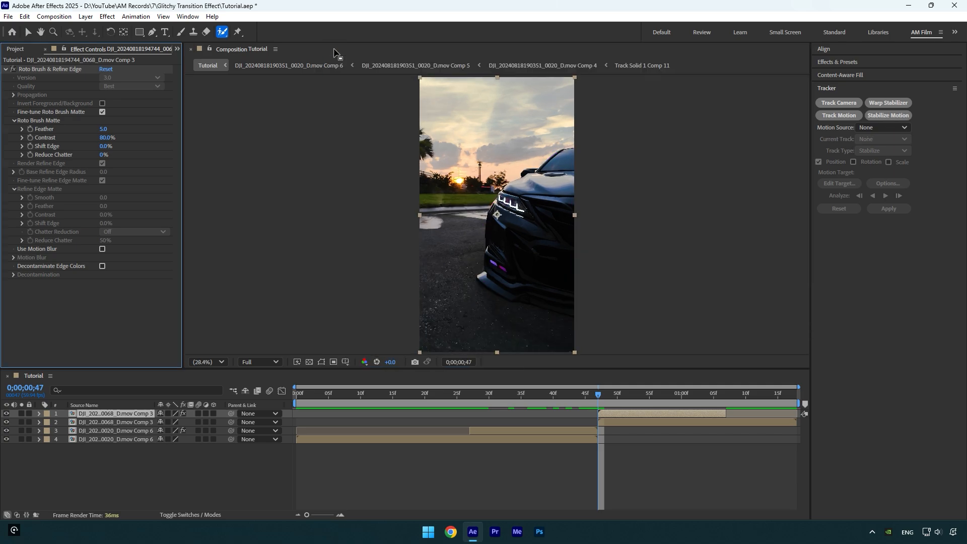
mouse_move(302, 180)
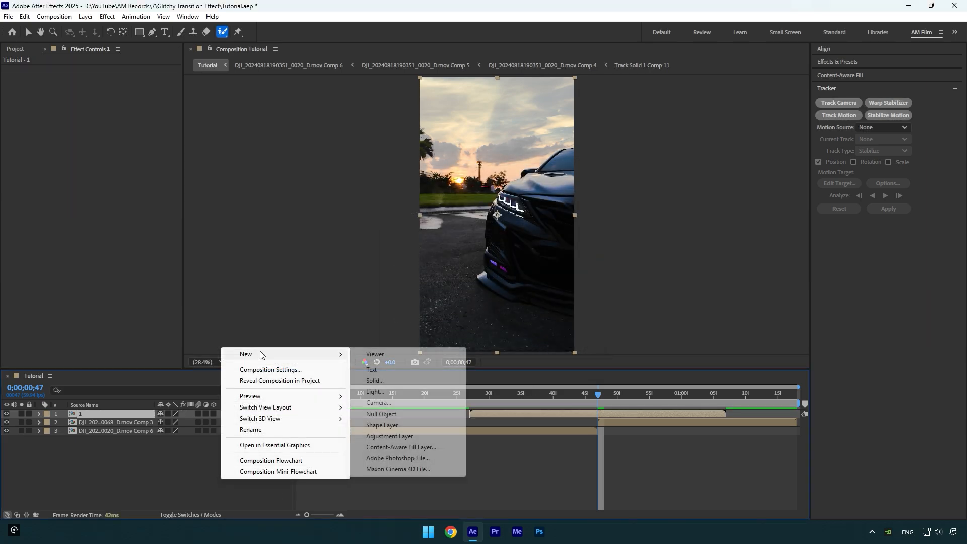
Step: Add Adjustment Layer 1 above precomp 1 and search 'dis' for Displacer Pro
click(389, 436)
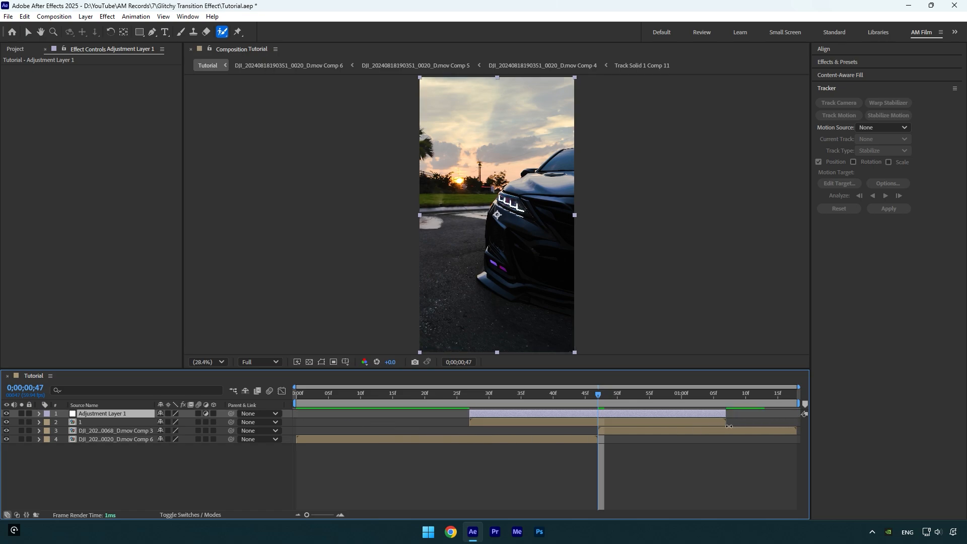
text(dis)
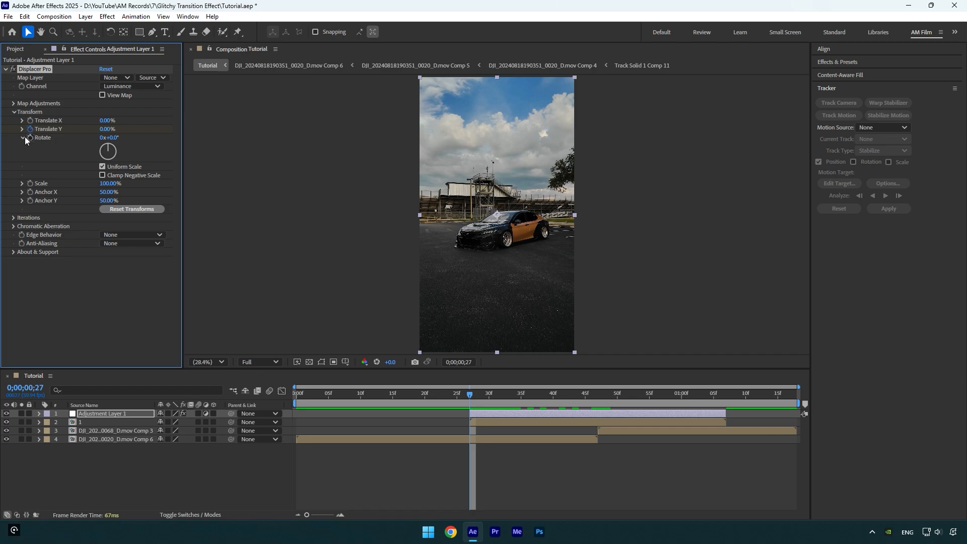
Step: Apply Displacer Pro to Adjustment Layer 1 and tune its Transform properties
click(592, 393)
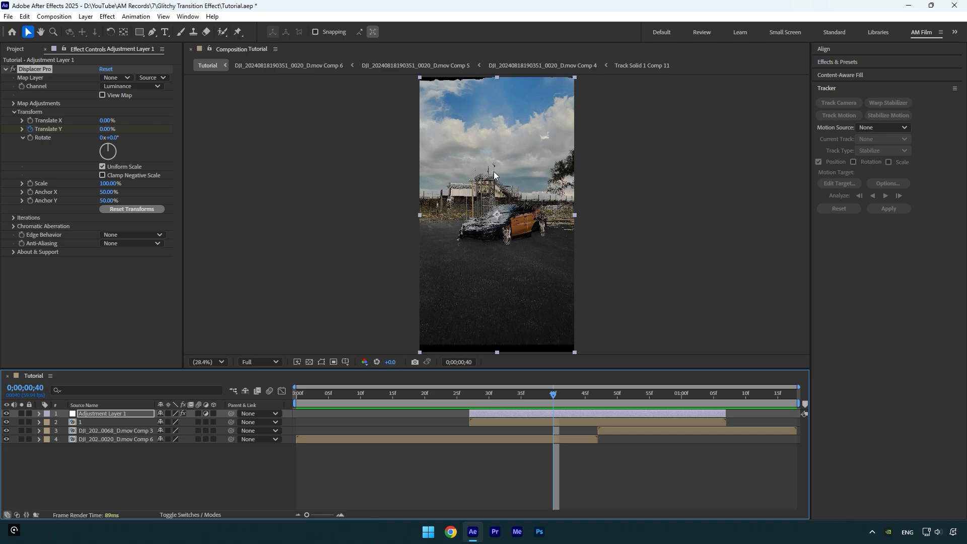
mouse_move(496, 224)
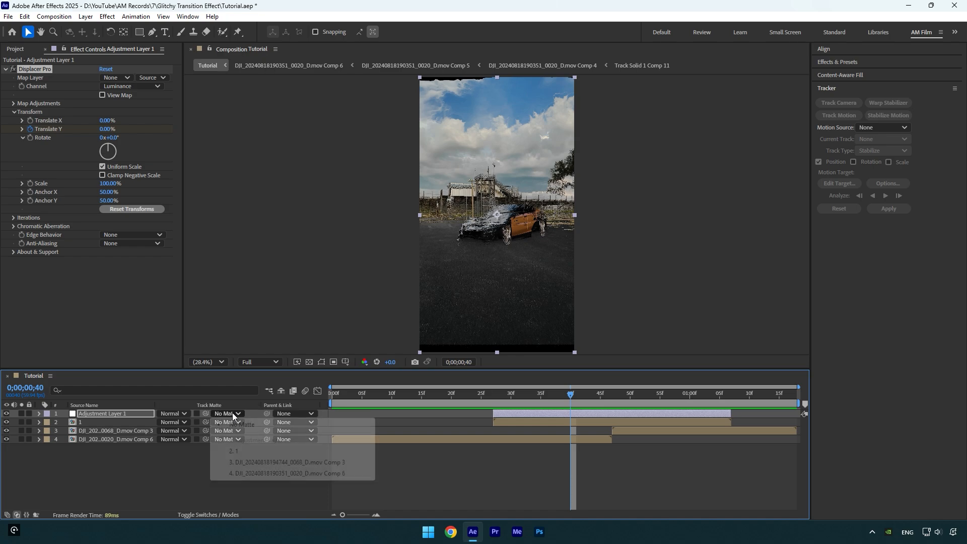
Step: Set Adjustment Layer 1's track matte to '2. 1' and scrub to preview the transition
click(232, 451)
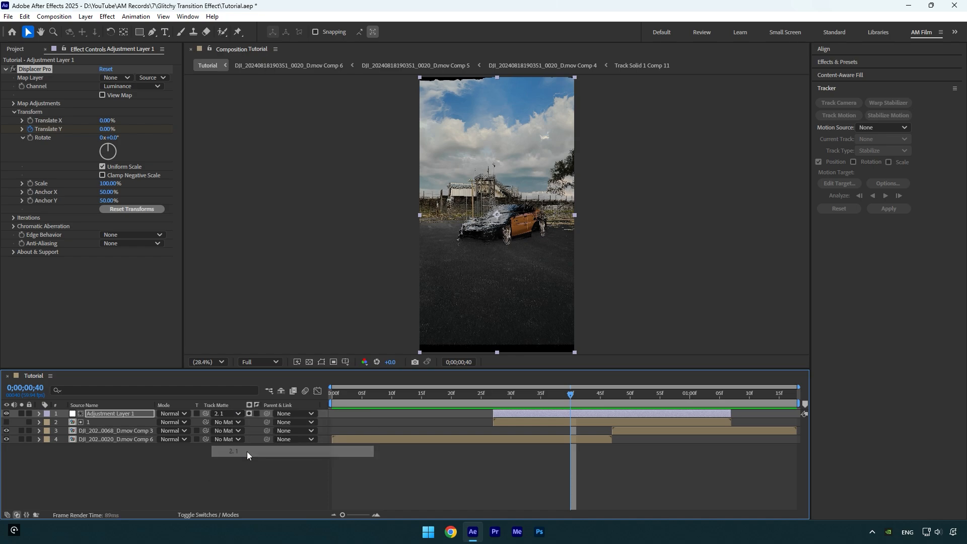
click(474, 393)
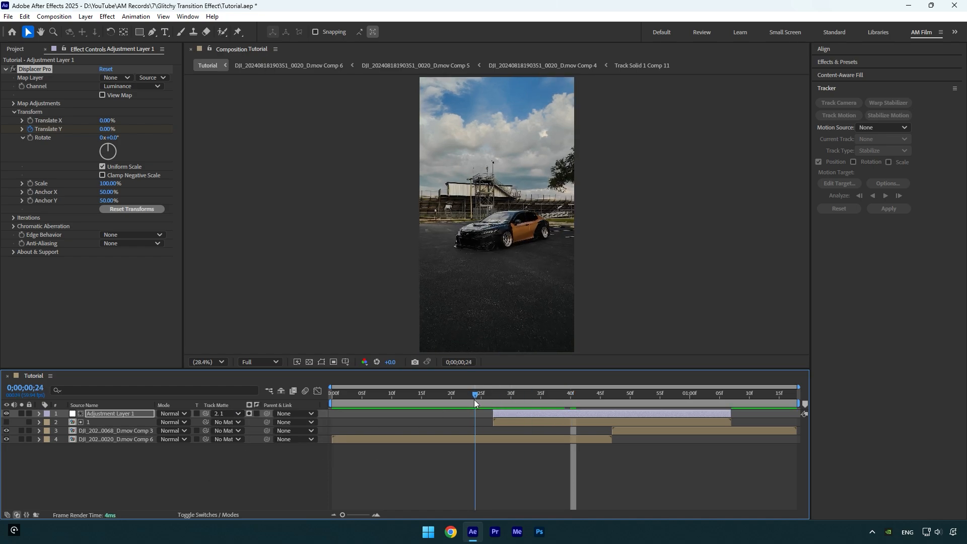
drag(474, 392, 456, 393)
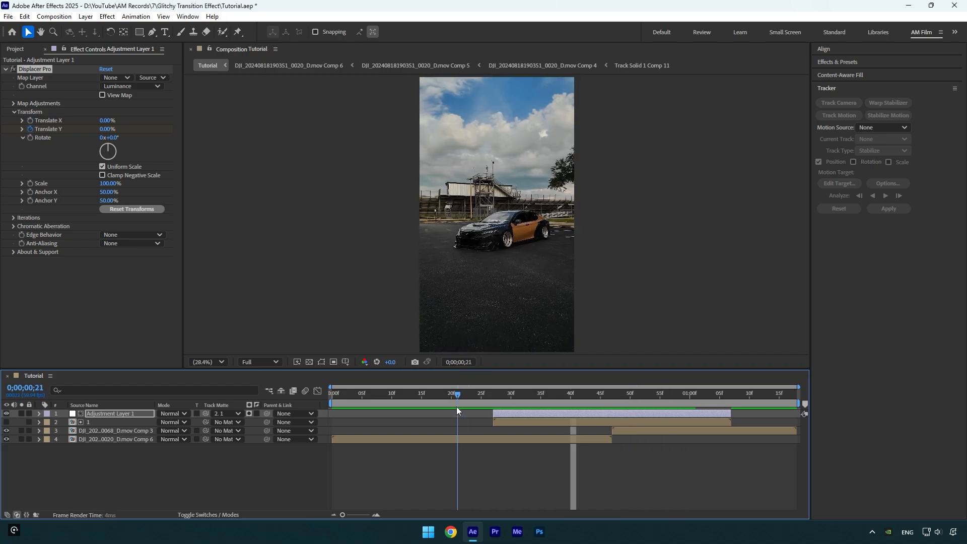